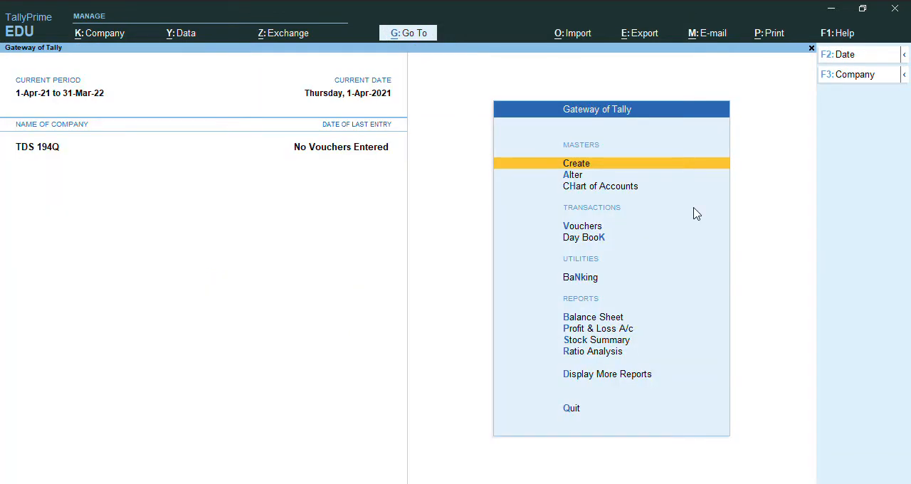
- Open a blank ledger creation form through Create > Ledger in company TDS 194Q
click(576, 163)
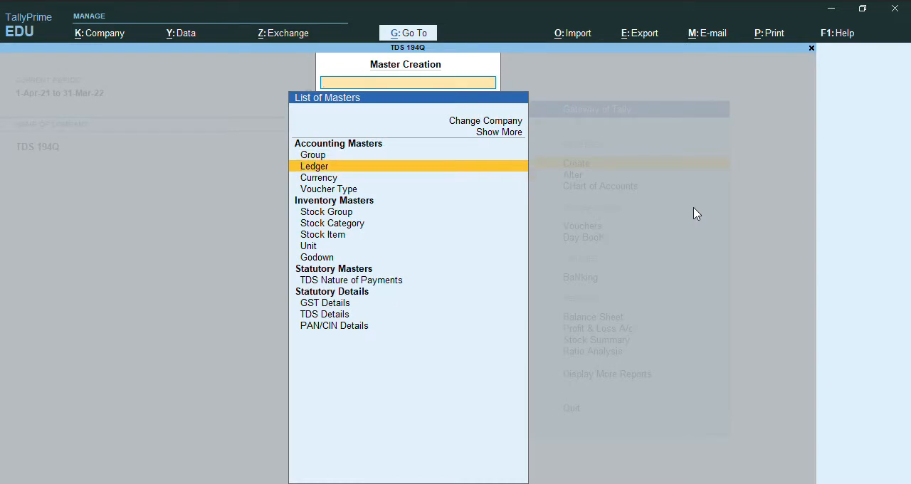
click(314, 166)
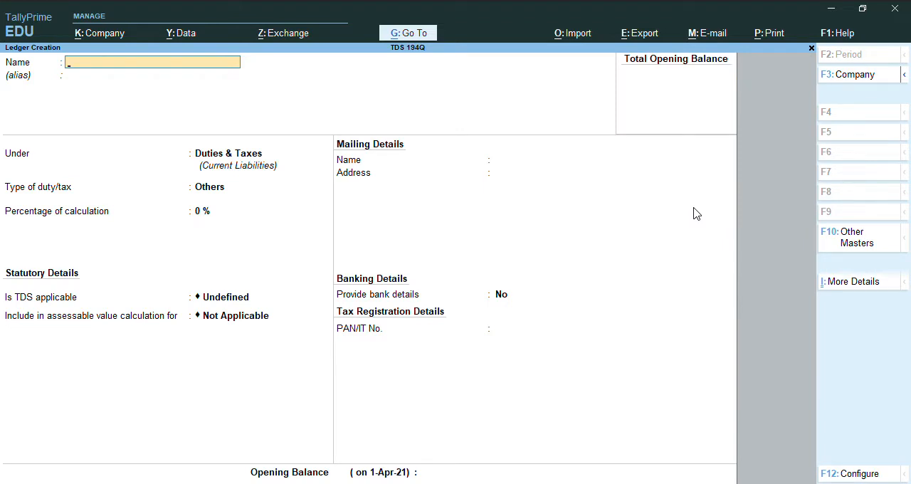
- Enter ledger Anil under Sundry Creditors, TDS deductible as Individual/HUF - Resident, not deducted in same voucher
text(Anil)
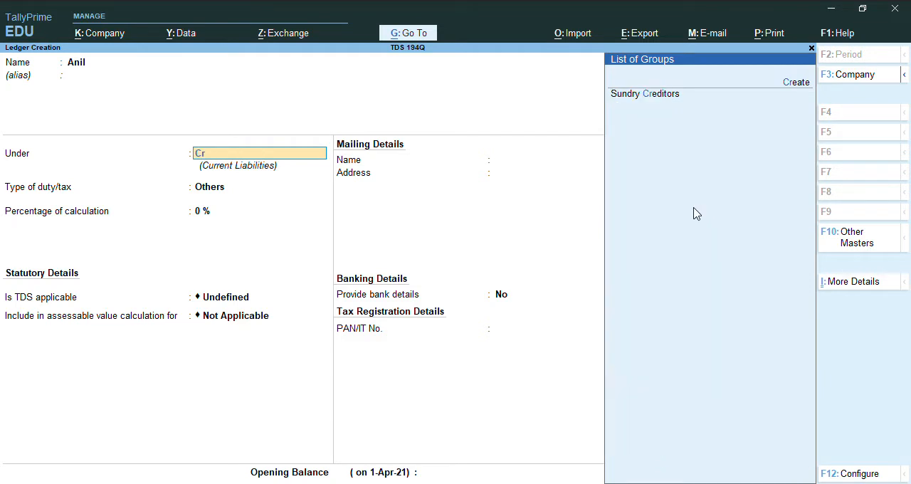
click(644, 93)
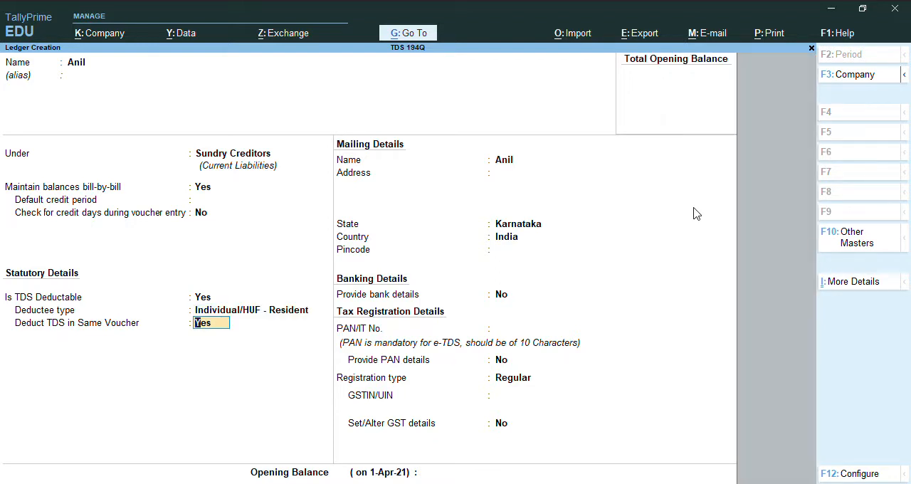
text(n)
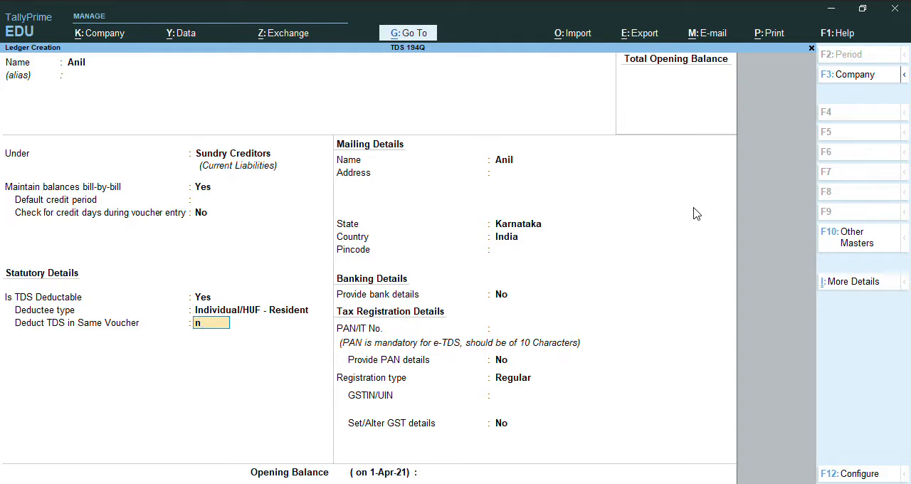
text(No)
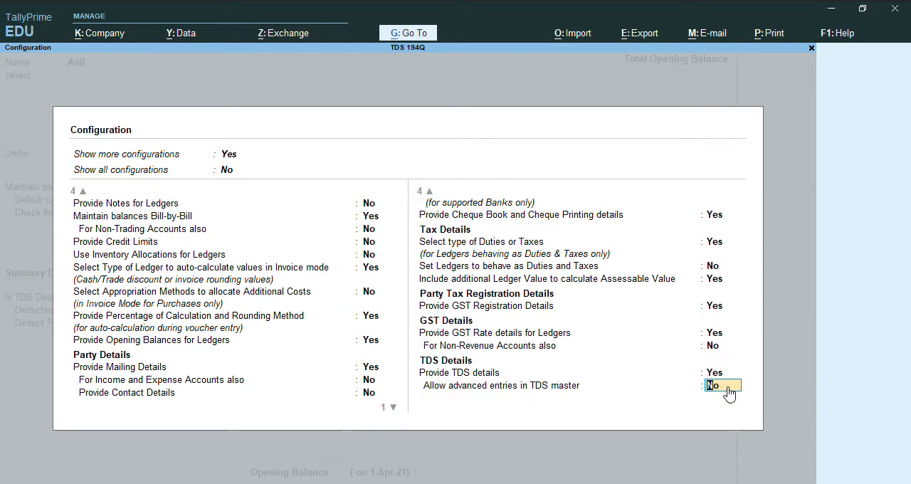
- Allow advanced entries in TDS master and set Use Advanced TDS Entries to Yes for Anil
text(y)
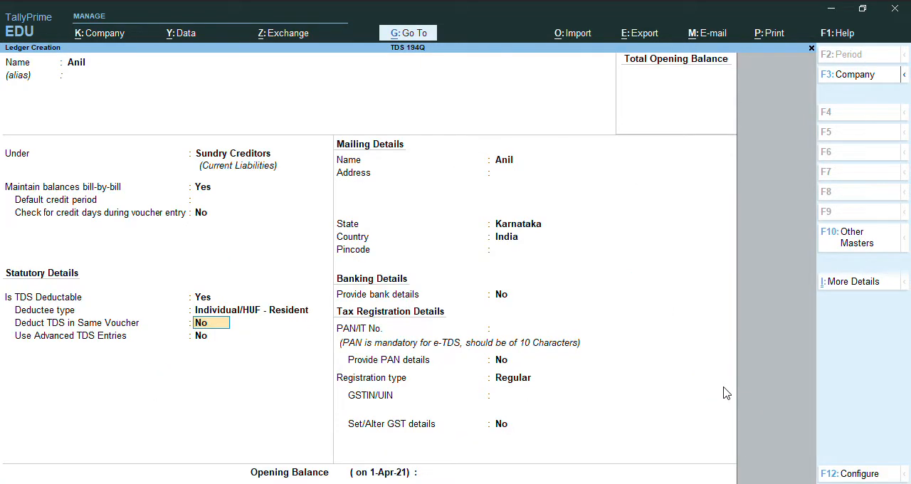
key(down)
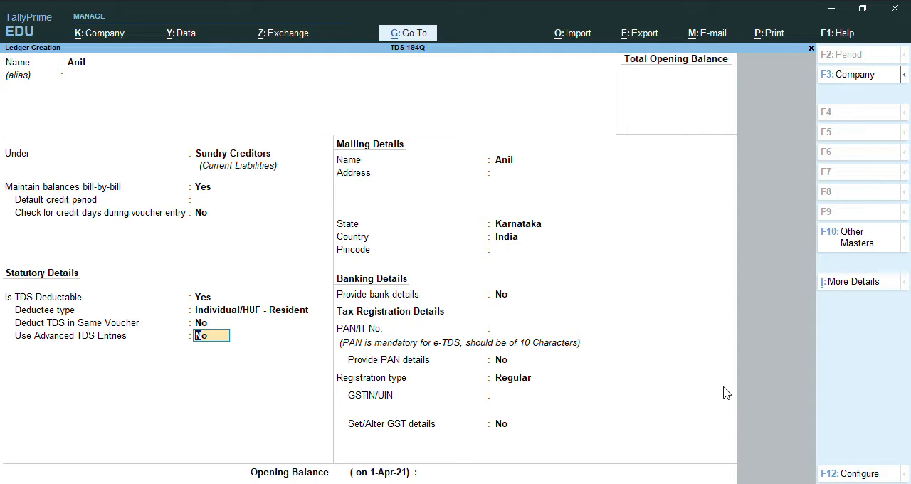
text(y)
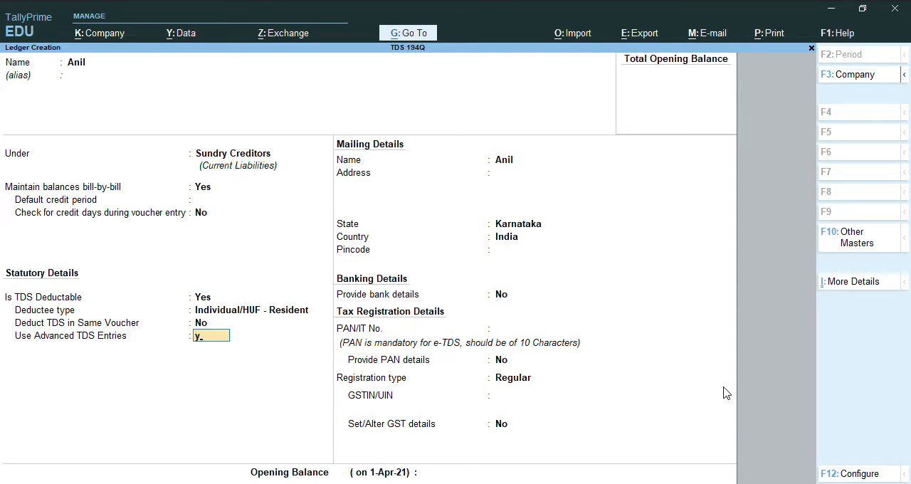
text(Yes)
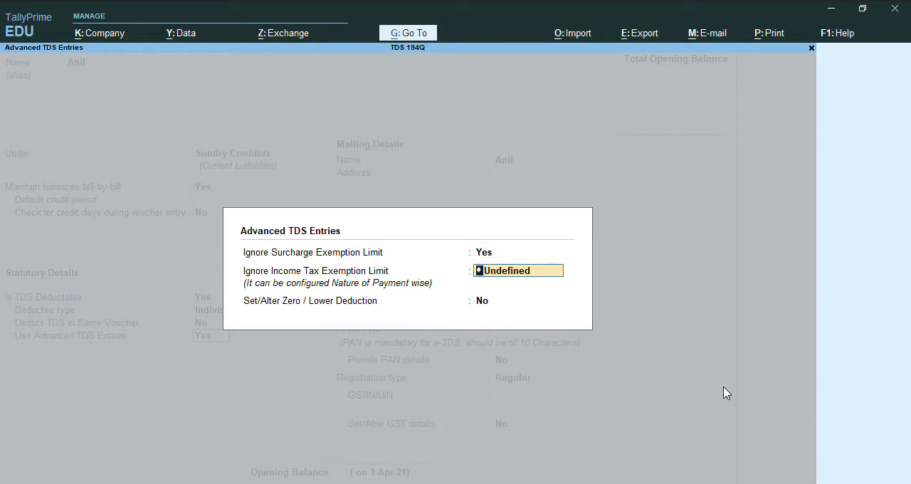
- Set Anil's Ignore Income Tax Exemption Limit to TDS Purchase of Goods 0.1%
click(518, 271)
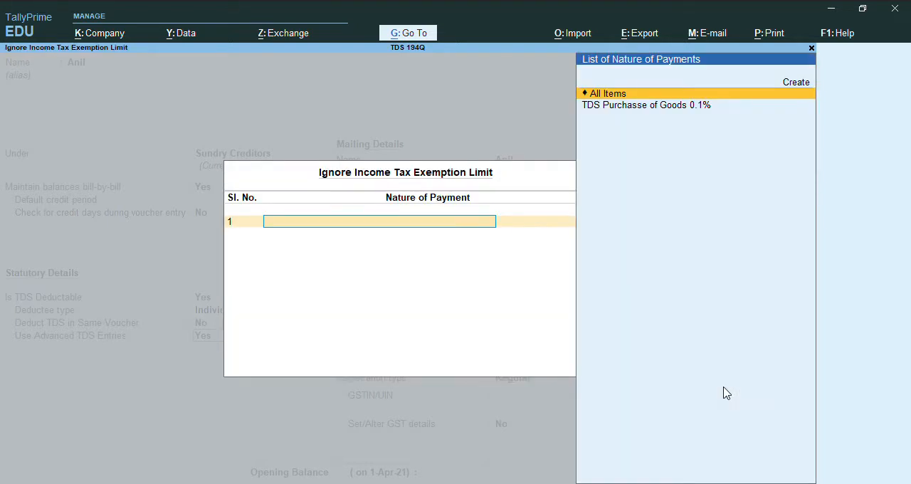
click(646, 105)
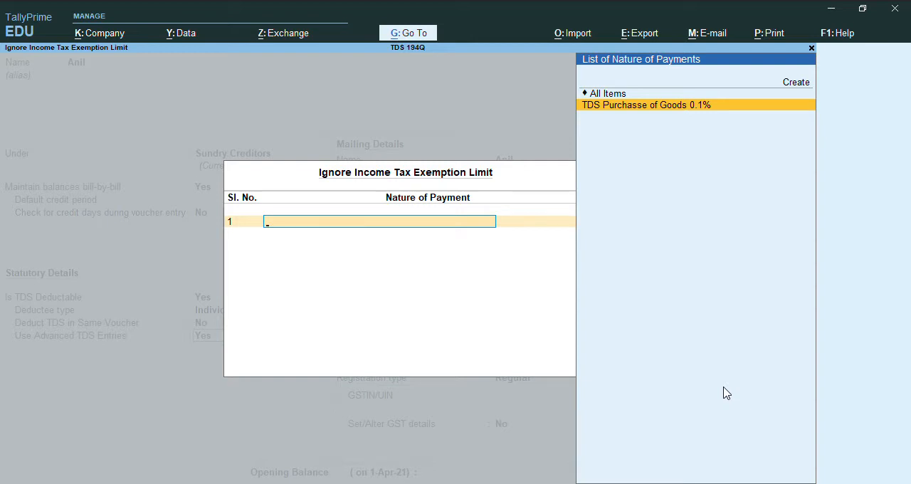
click(646, 104)
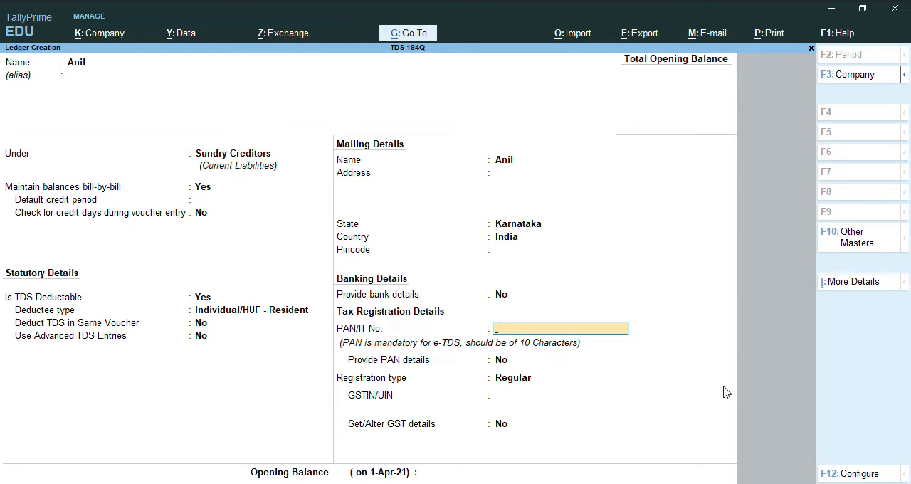
- Enter PAN ASDFG1234A and Anil's GSTIN, then save the ledger
text(ASDFG1234A)
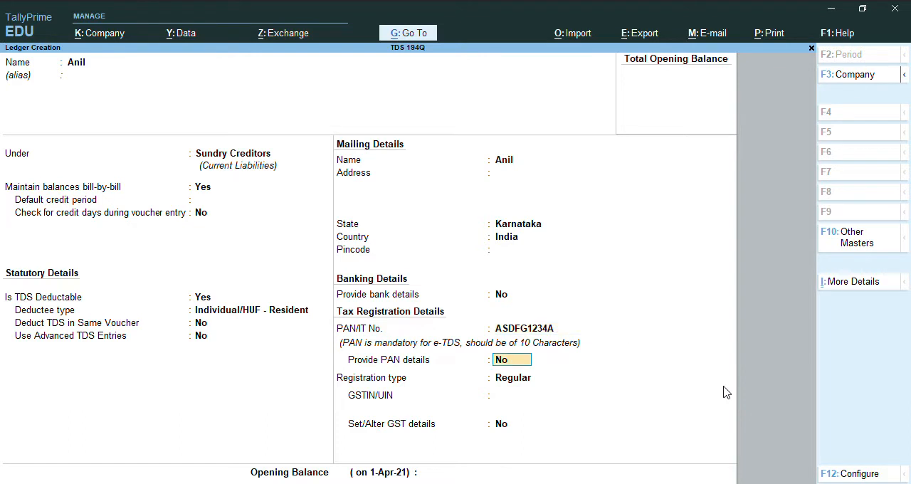
text(29A)
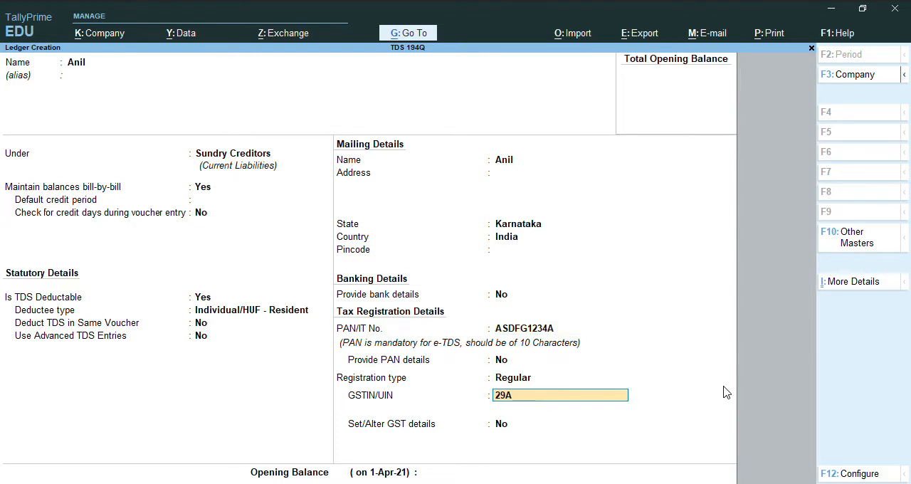
text(AAC)
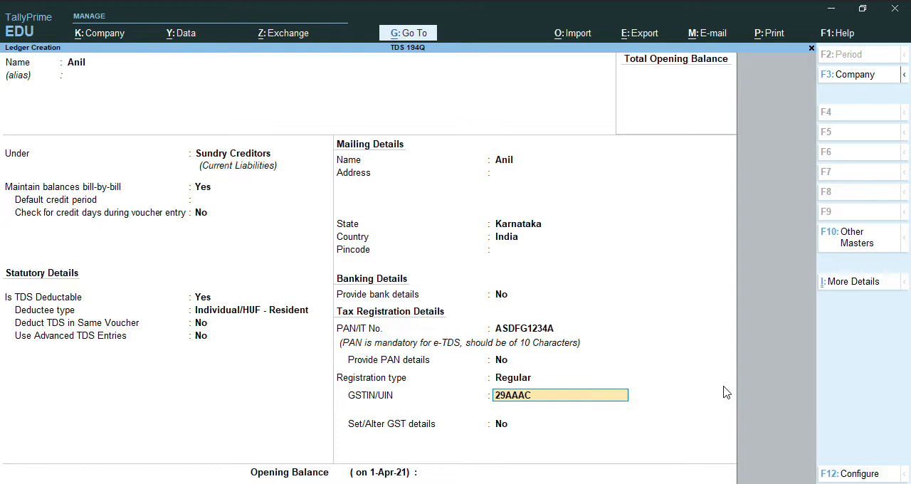
text(C1206)
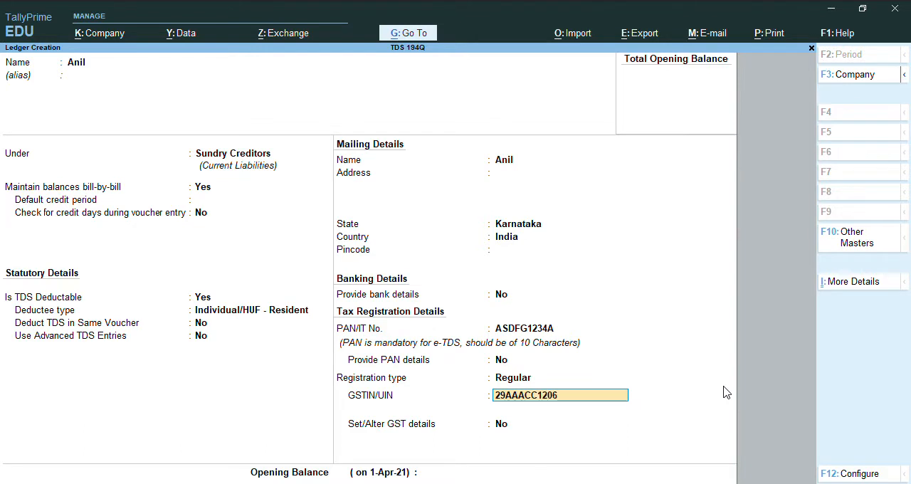
text(D2Z)
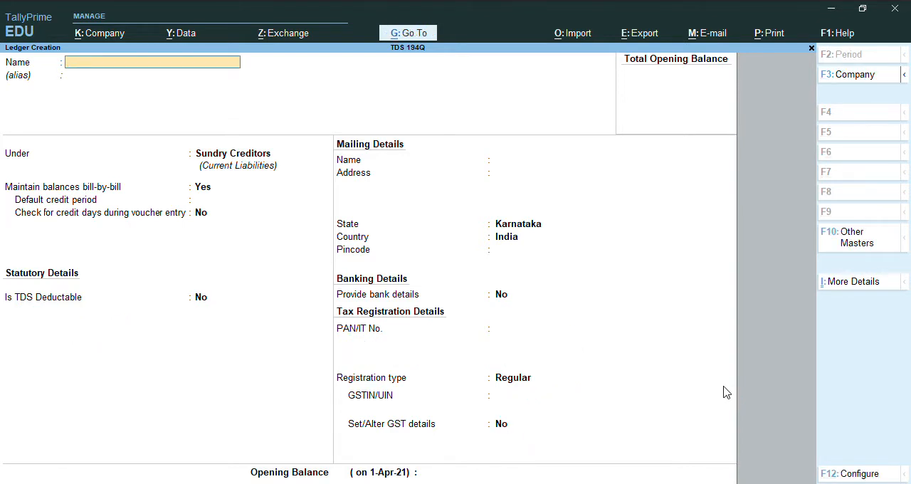
- Create the Purchase ledger: Purchase Accounts, Goods supply, TDS applicable under Purchase of Goods 0.1%
text(Pur)
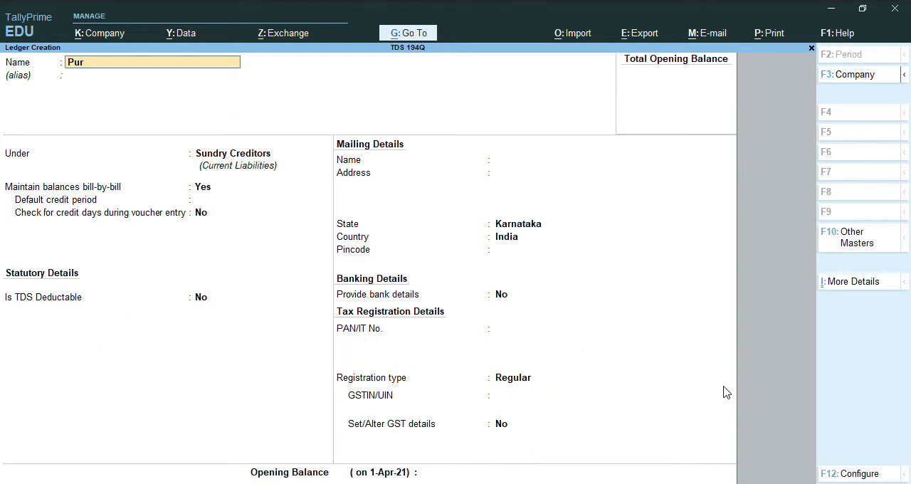
text(chase)
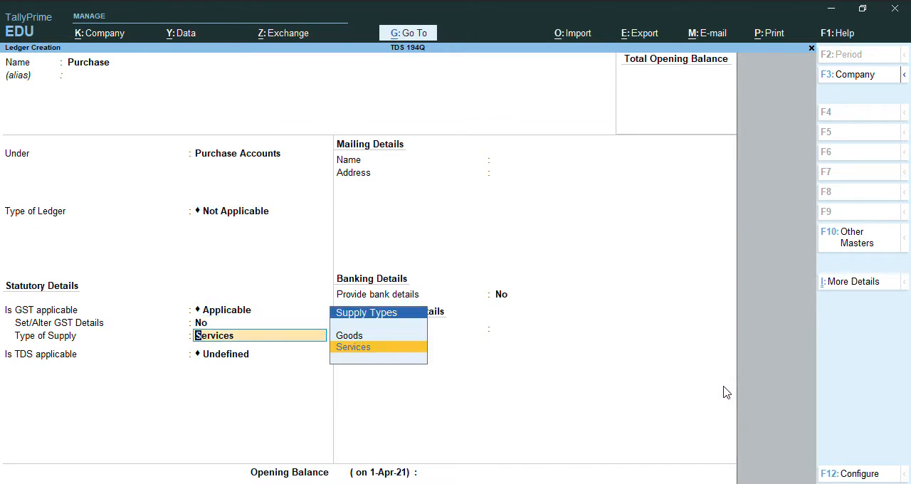
click(349, 336)
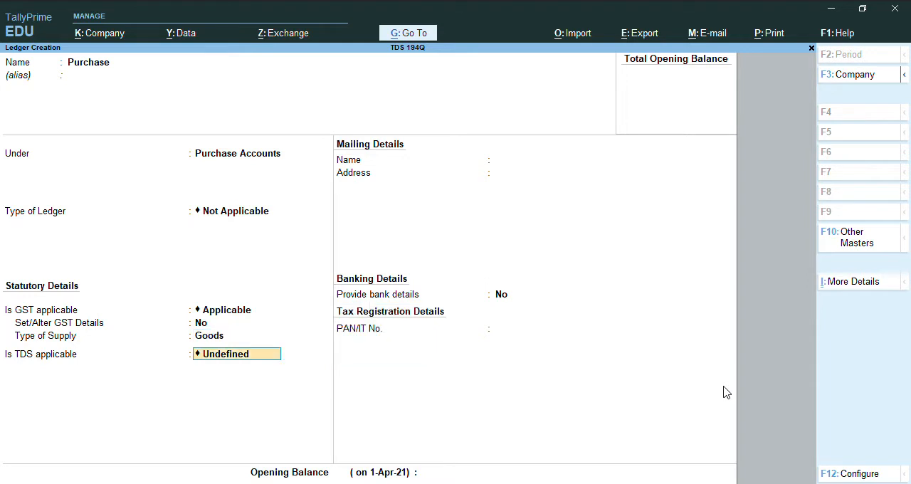
click(237, 354)
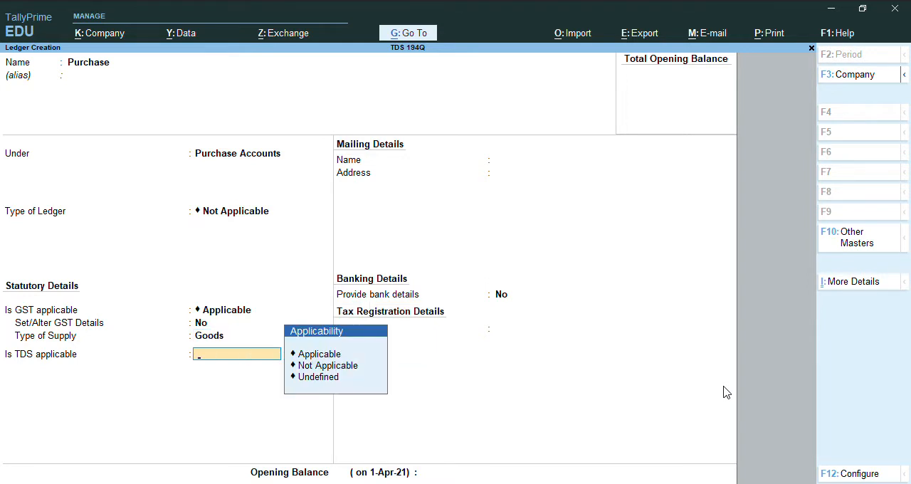
click(318, 354)
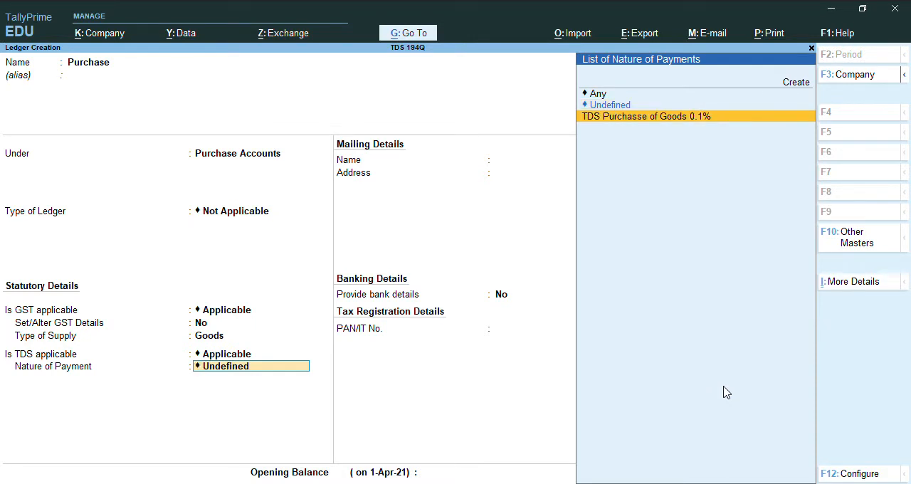
click(645, 116)
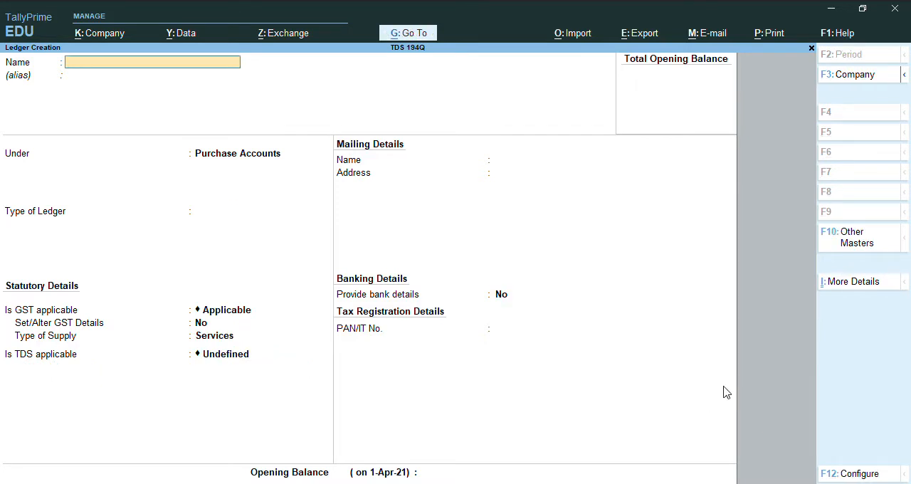
- Create Tds Duty Tax under Duties & Taxes, duty type TDS, nature TDS Purchase of Goods 0.1%
text(T)
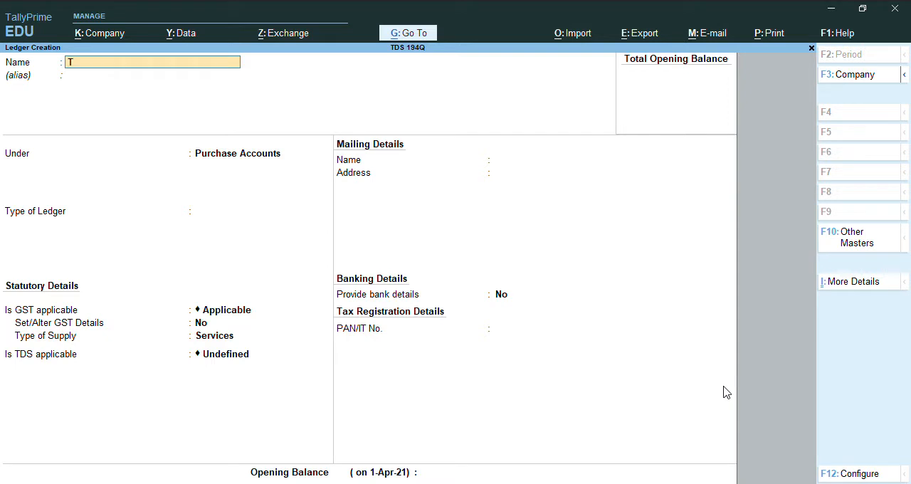
text(ds Duty Tax)
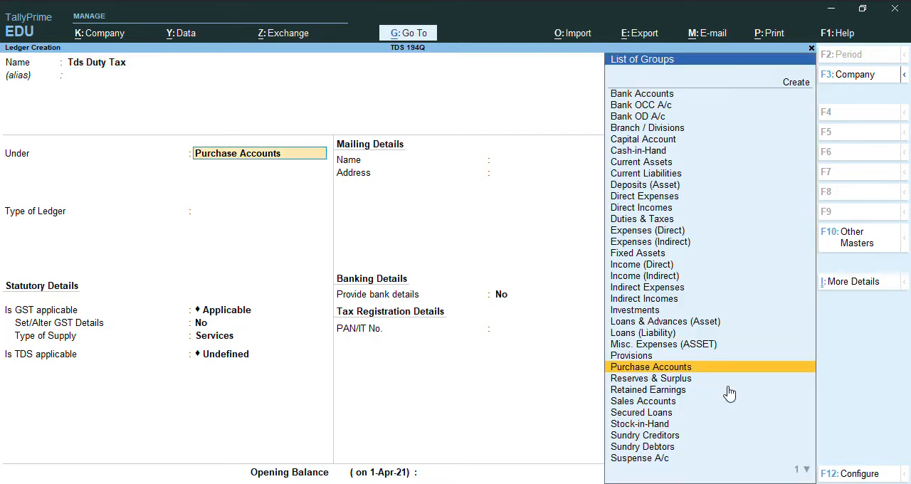
text(Du)
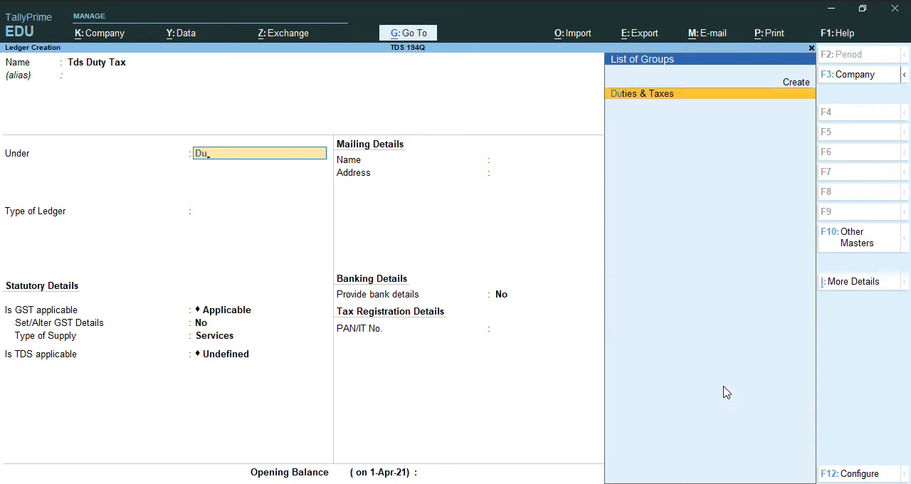
click(642, 93)
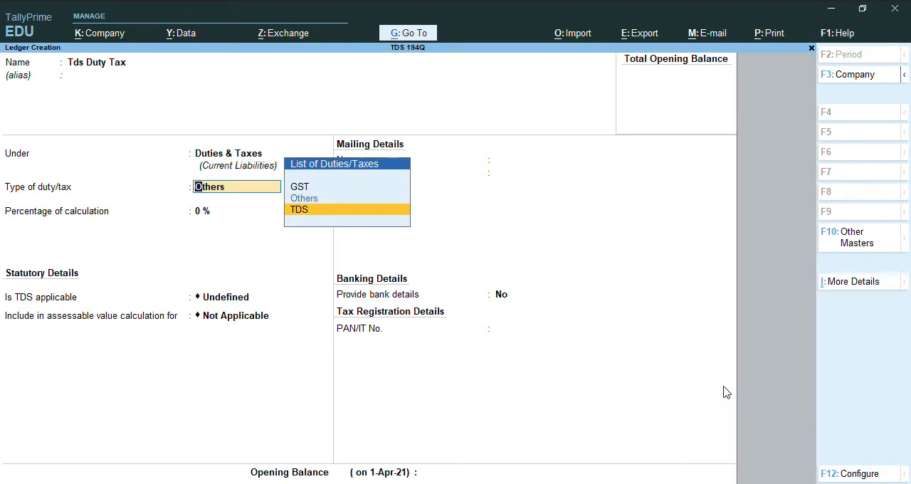
click(299, 209)
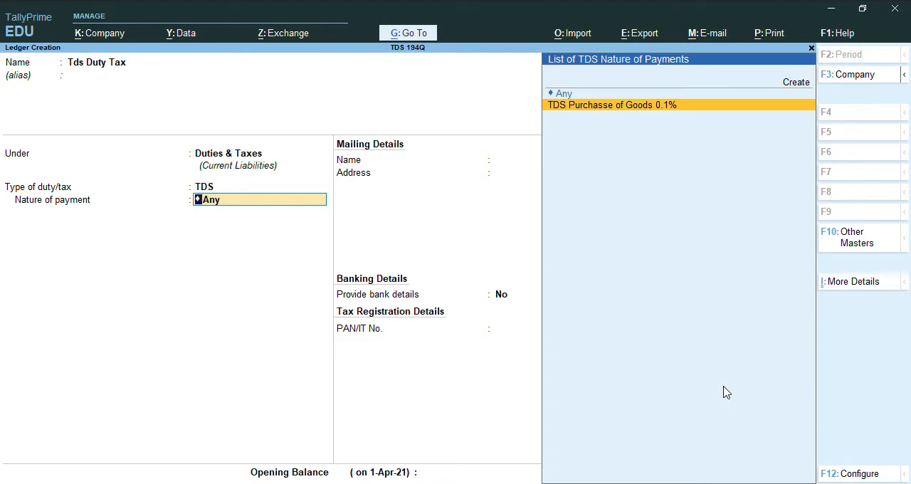
click(611, 104)
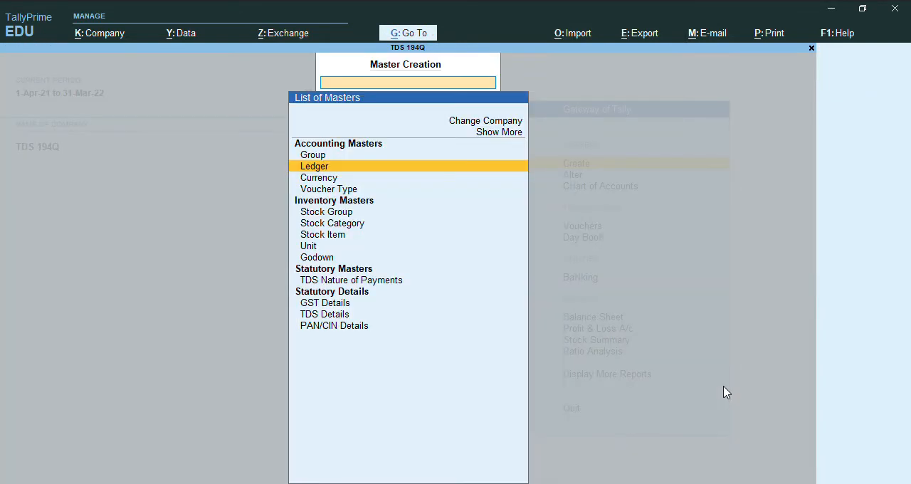
- Leave the List of Masters and open a new Purchase voucher with F9
key(Down)
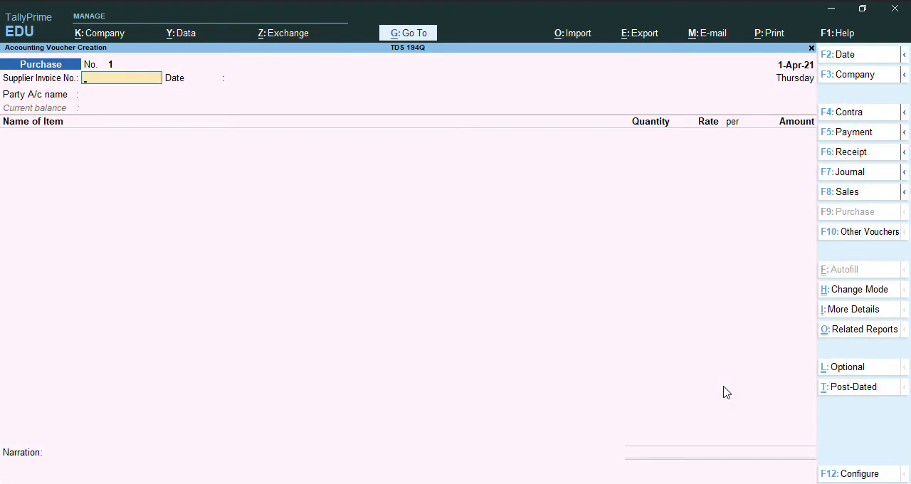
- Enter supplier invoice 213, date 1-Apr-21, party Anil, and Stock for Tds worth 75,00,000
text(21)
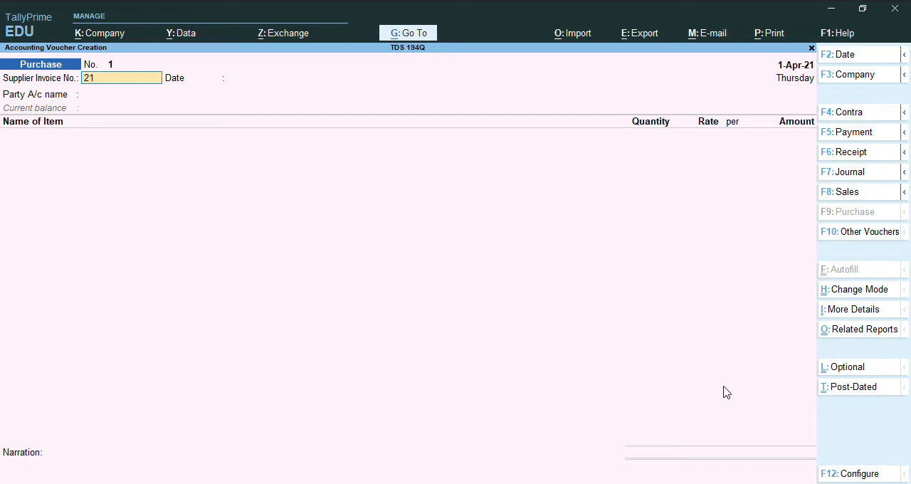
click(121, 77)
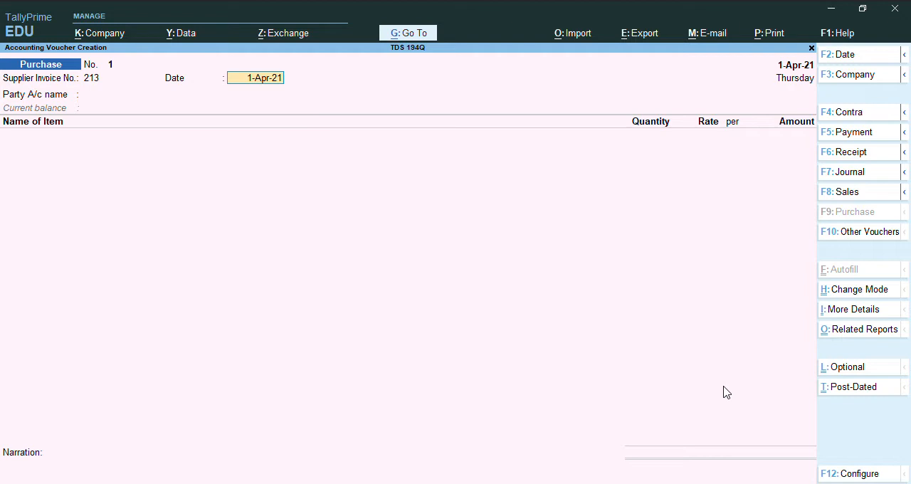
click(154, 94)
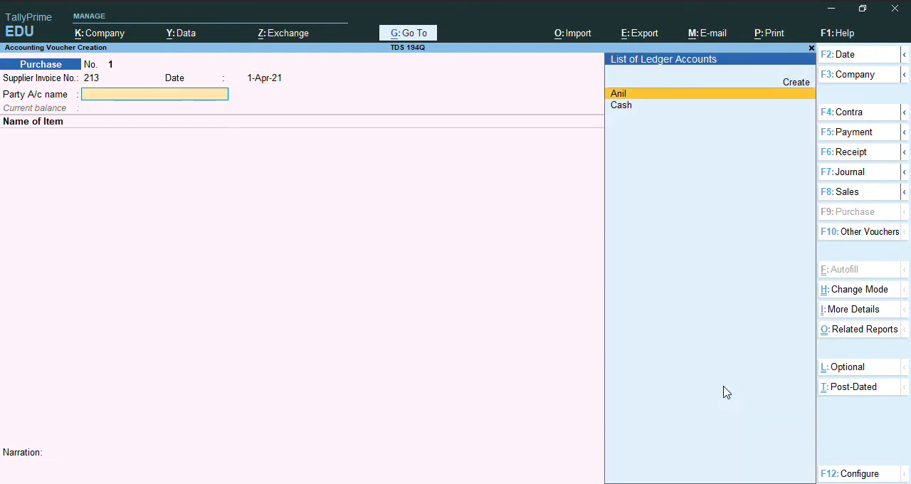
click(619, 93)
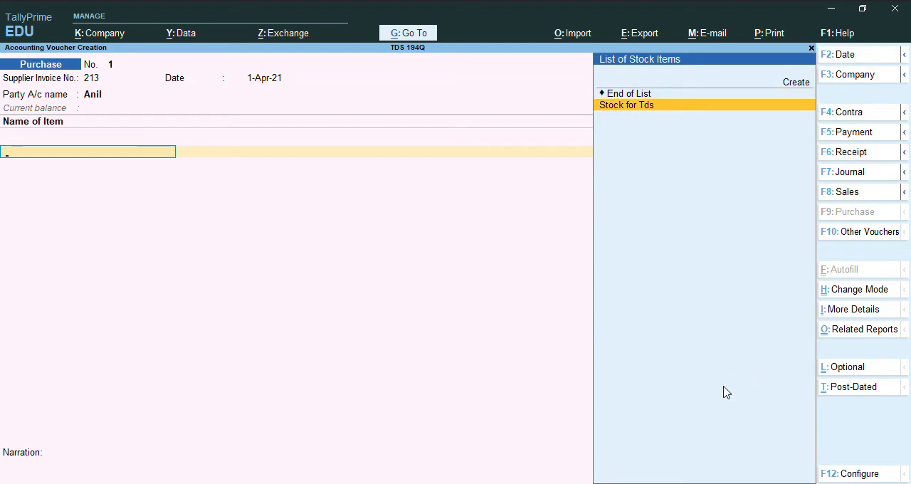
click(626, 104)
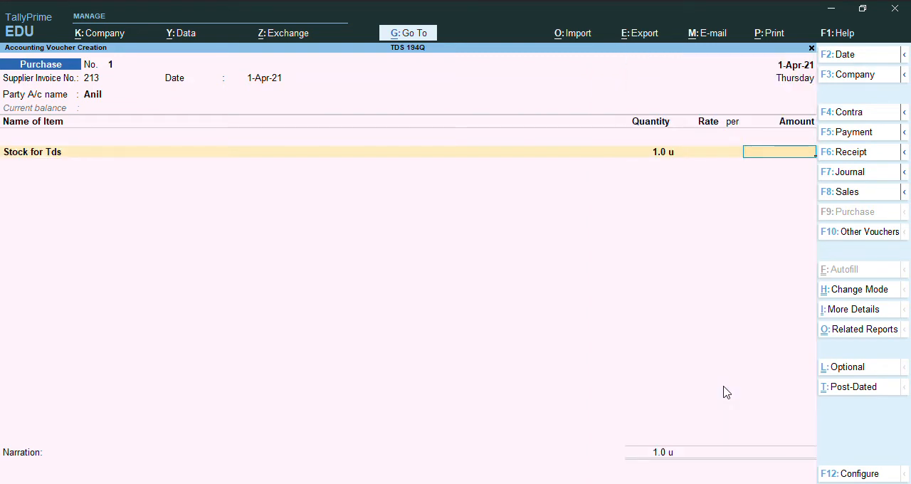
text(750)
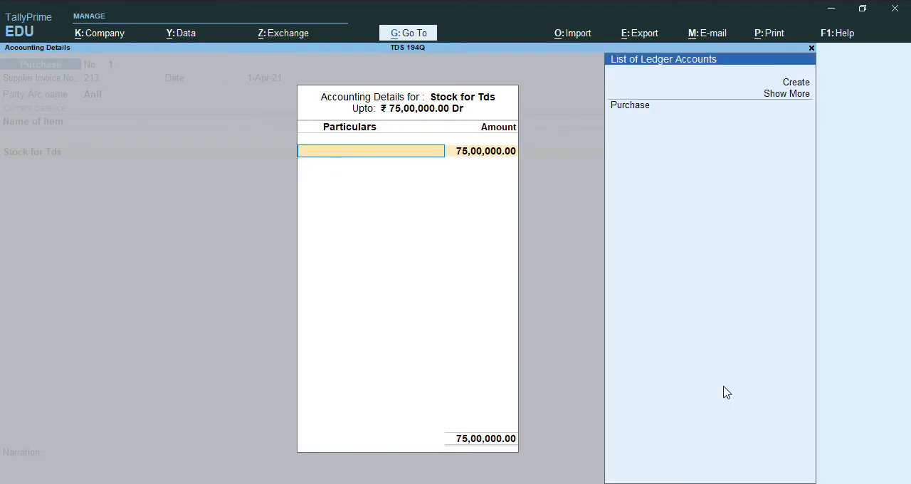
- Allocate Stock for Tds to the Purchase ledger with a 25,00,000 TDS assessable value
click(630, 105)
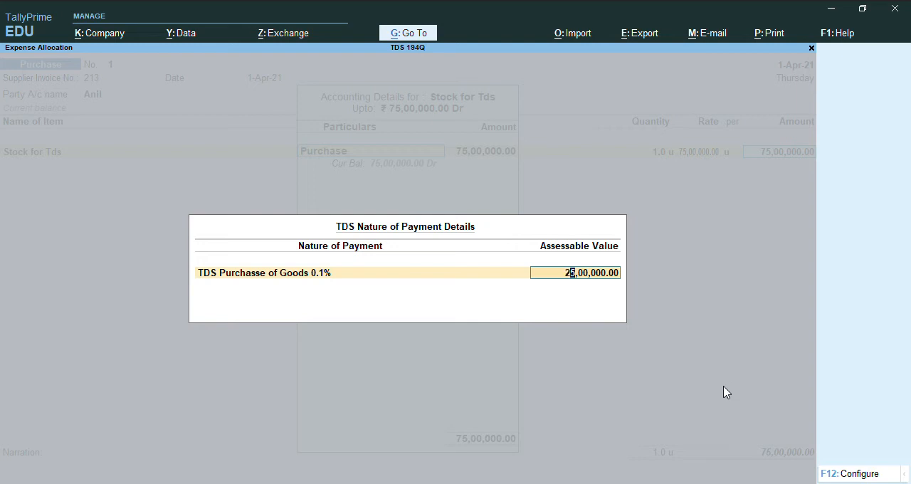
key(enter)
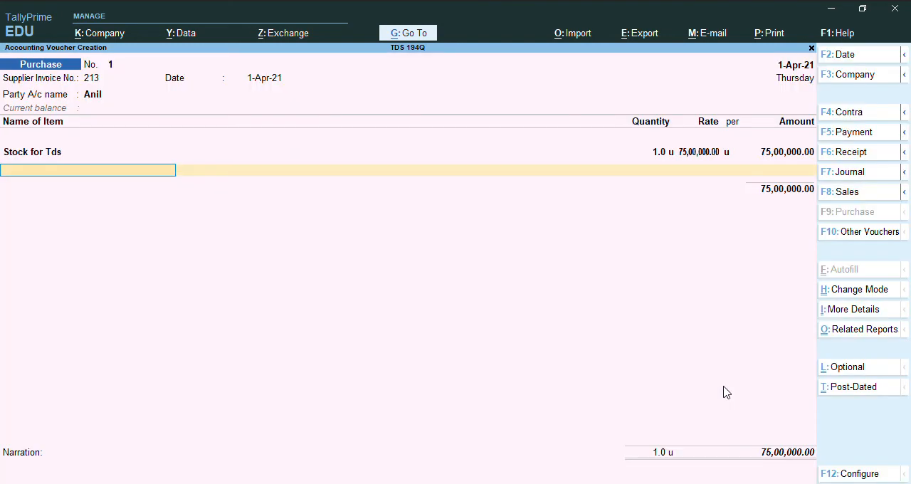
- Add CGST and SGST ledgers at 4,50,000 each and save purchase voucher 1
text(Cg)
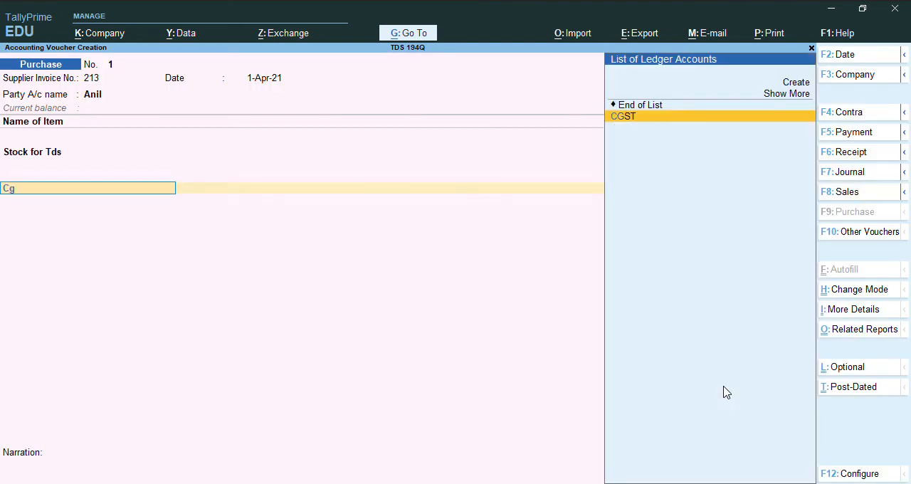
click(622, 116)
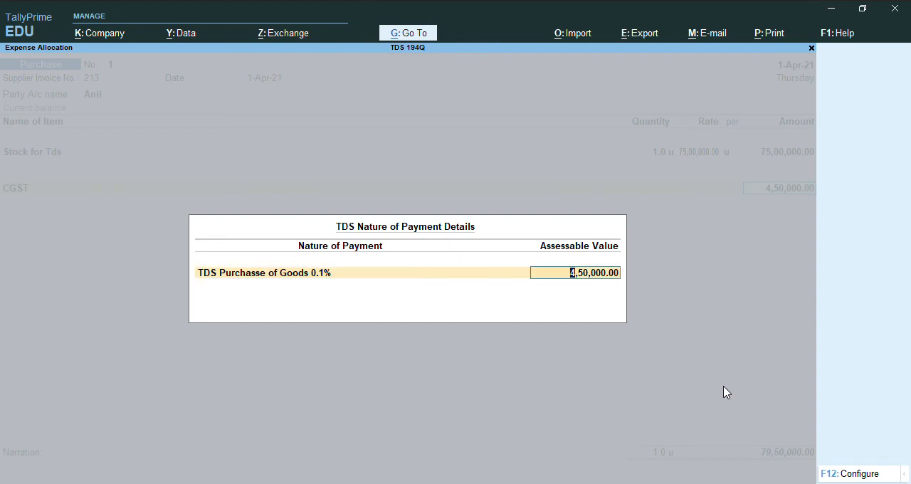
key(enter)
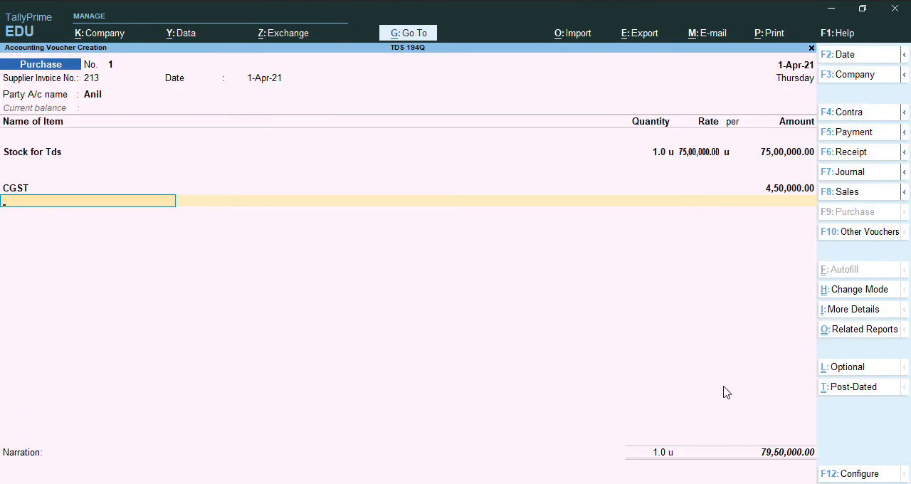
text(SGST)
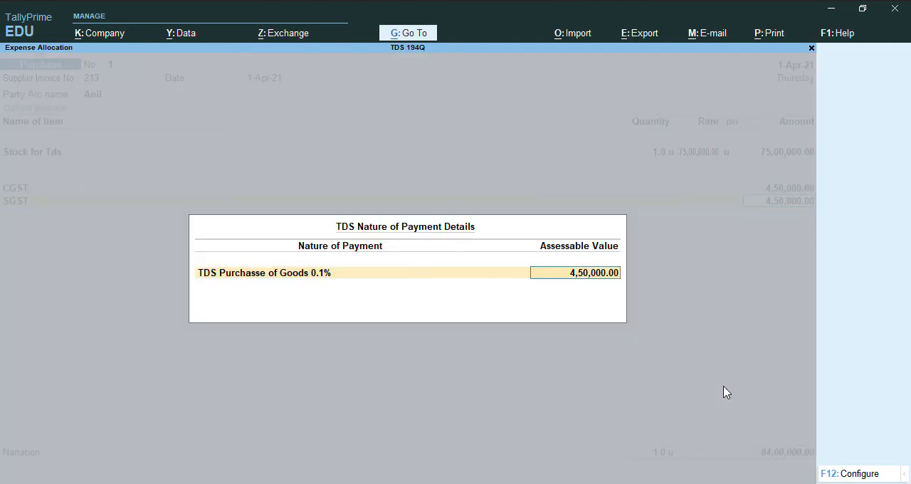
key(enter)
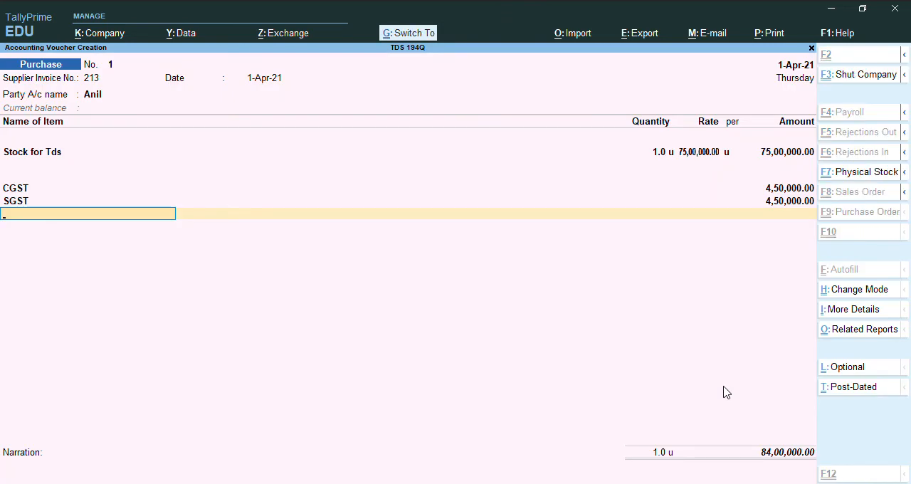
key(enter)
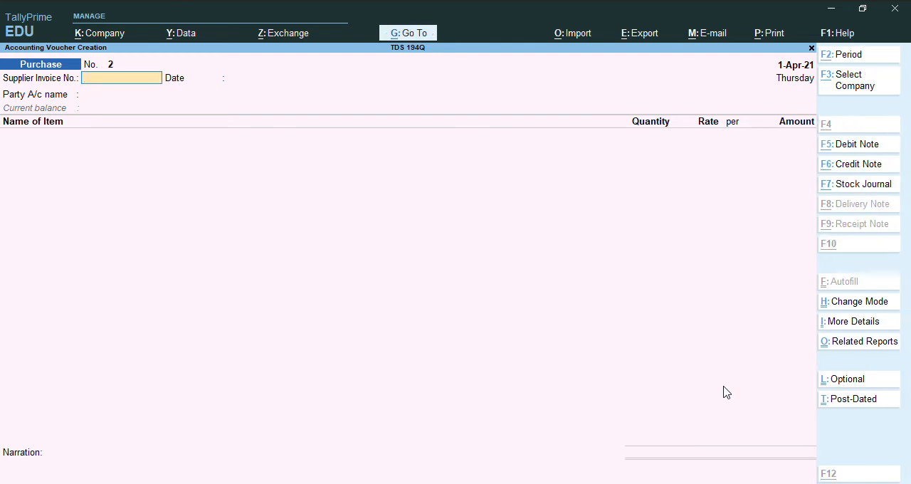
- Go to Form 26Q for 1-Apr-21 to 30-Jun-21 via the reports list
click(408, 33)
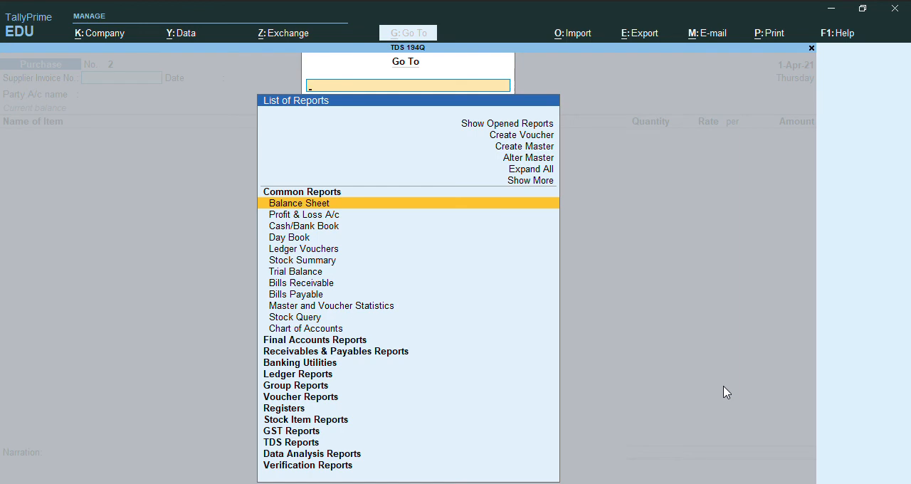
text(26)
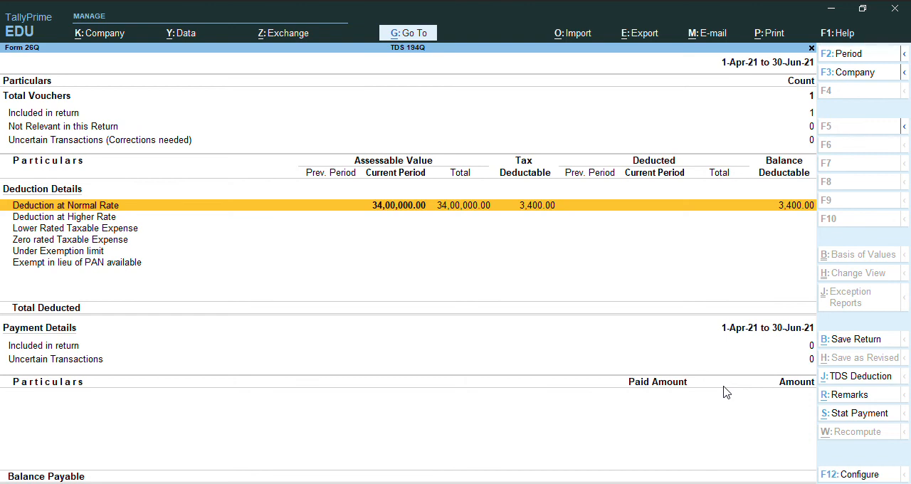
mouse_move(633, 236)
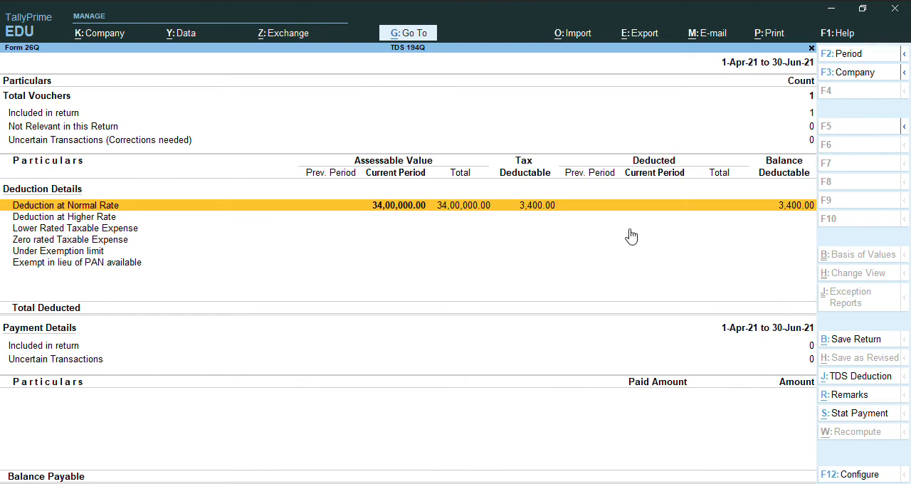
mouse_move(674, 213)
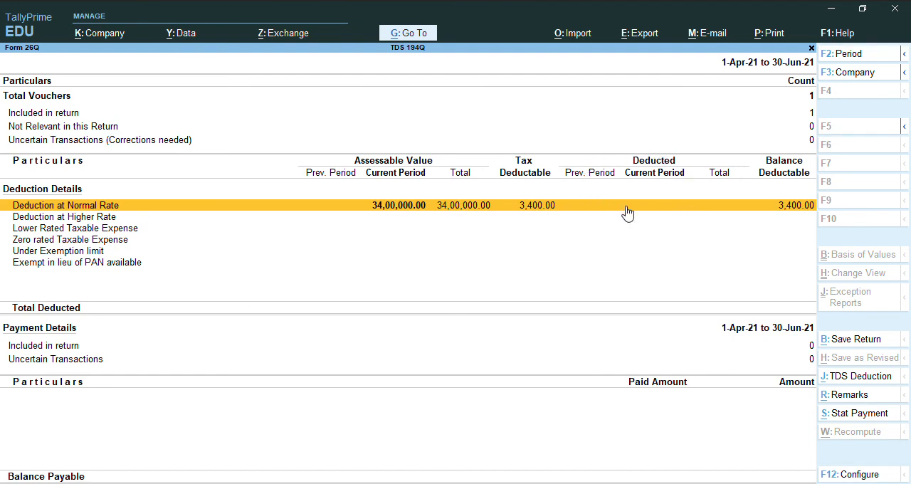
mouse_move(633, 158)
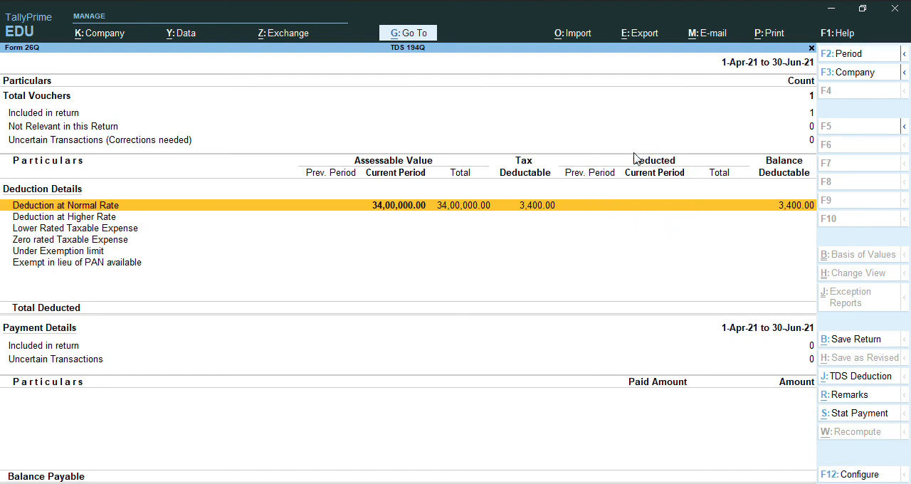
mouse_move(655, 213)
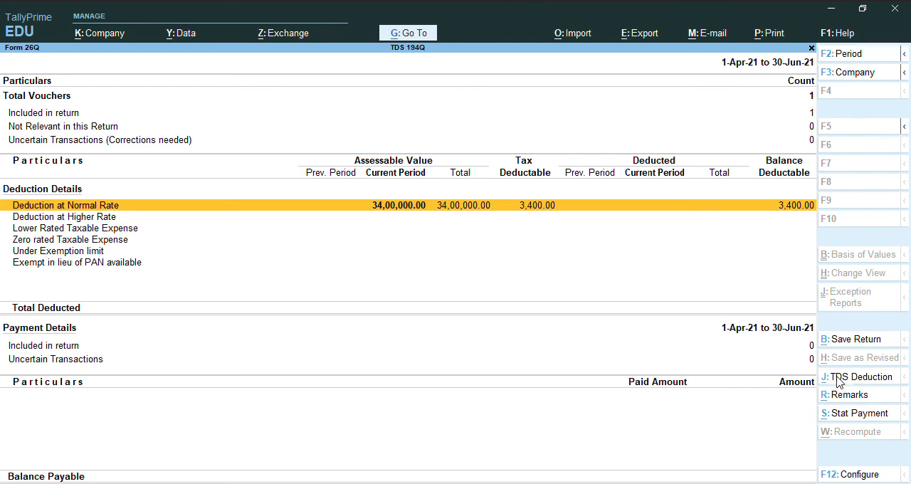
- Record a TDS deduction for Anil under TDS Purchase of Goods 0.1% via Tds Duty Tax
click(859, 377)
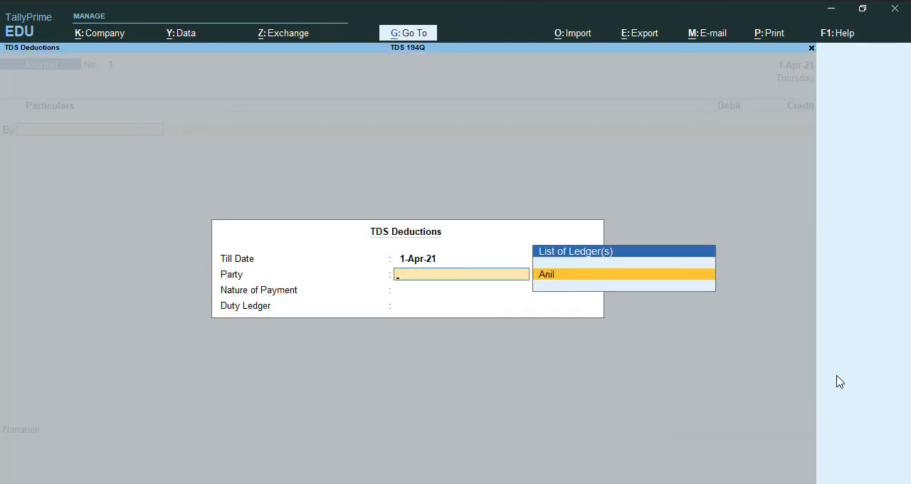
click(546, 274)
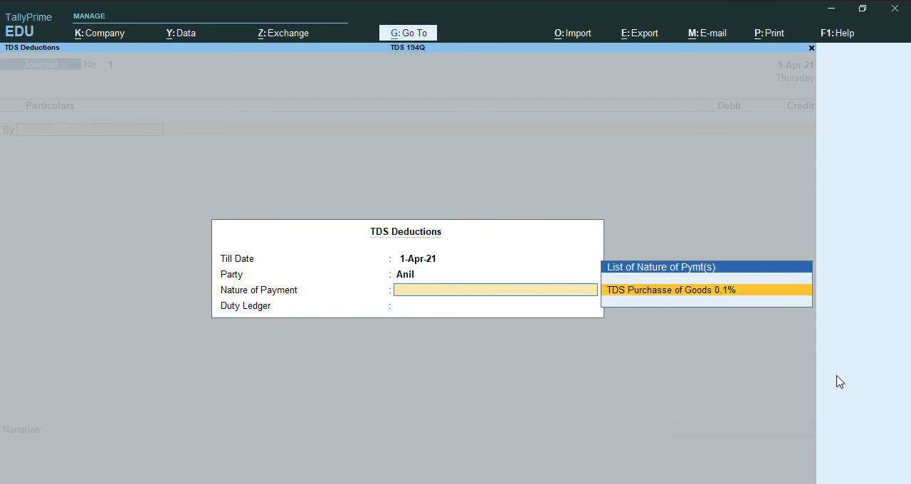
click(669, 290)
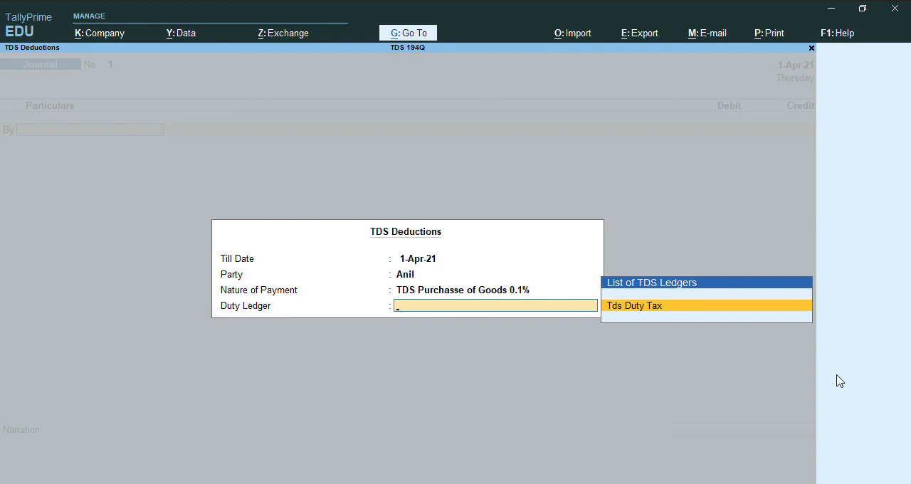
click(634, 306)
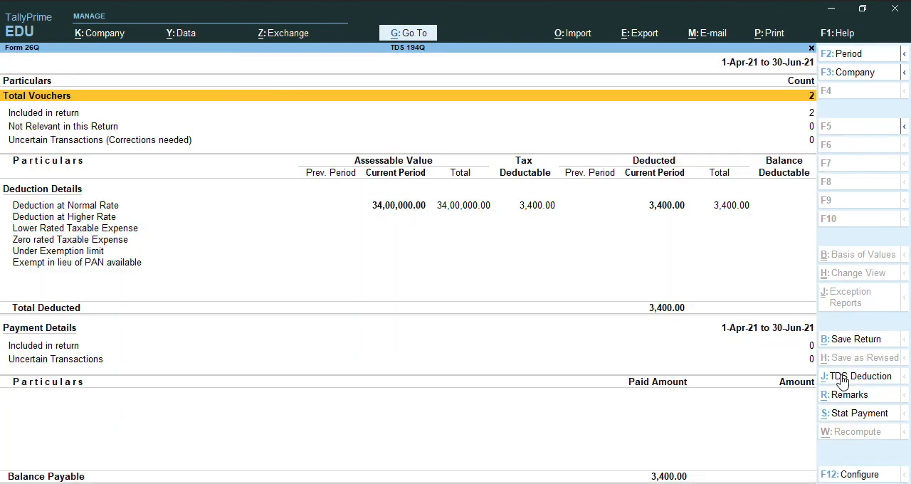
- Exit Form 26Q back to the Gateway of Tally
key(Escape)
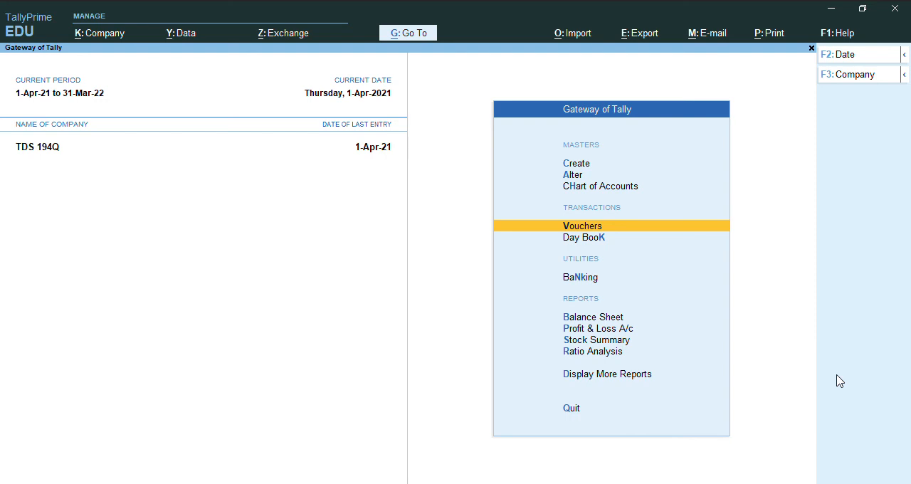
mouse_move(824, 178)
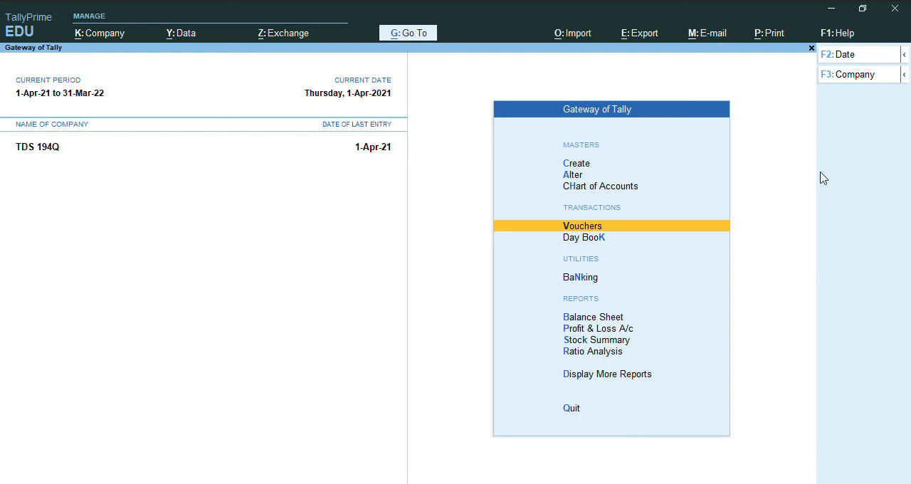
mouse_move(844, 104)
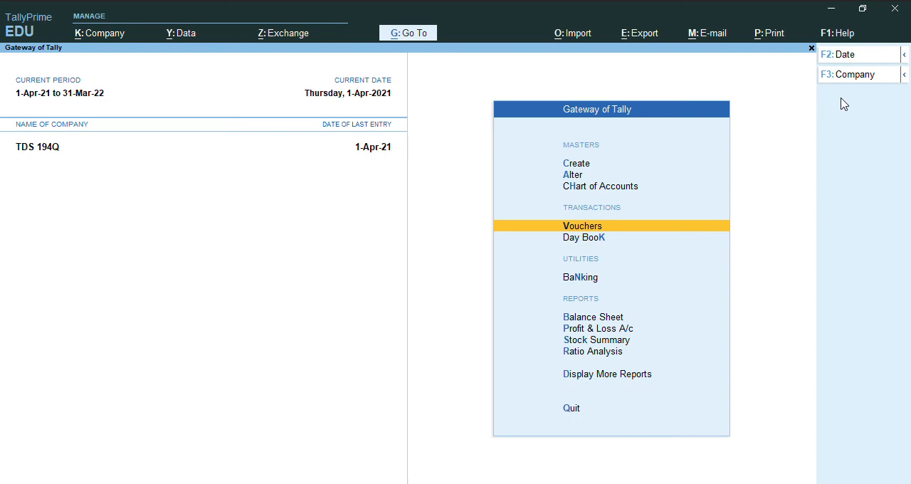